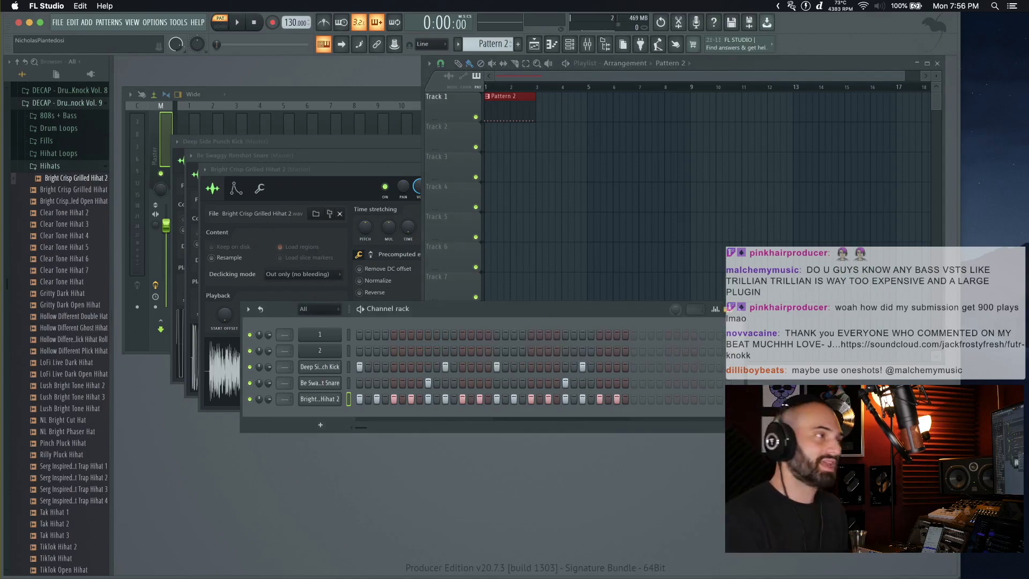
- Start playback of Pattern 2 with its kick, snare and hi-hat steps from the transport bar
{"action": "left_click", "coordinate": [236, 23]}
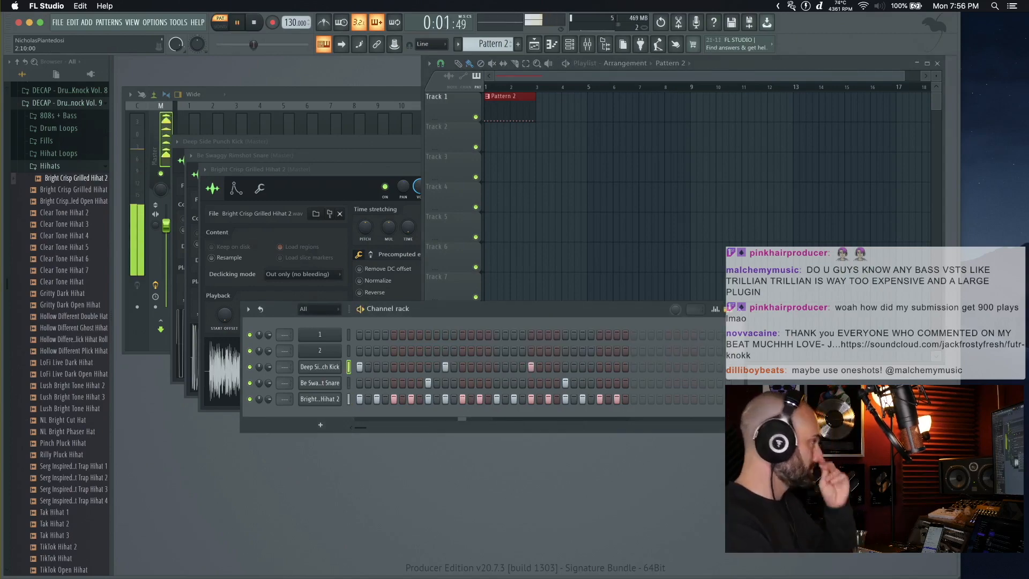